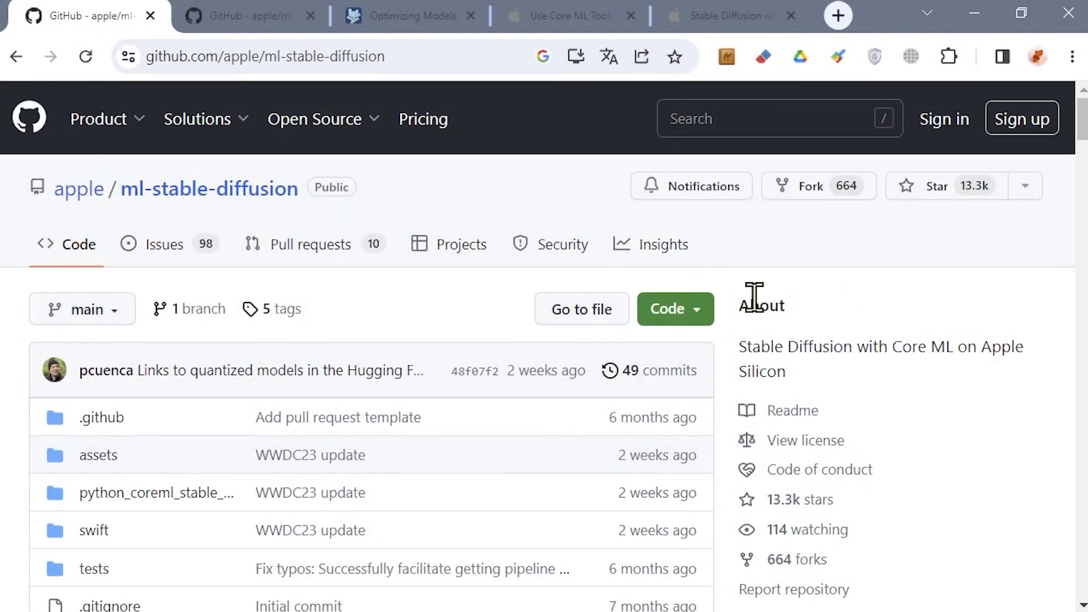
- Scroll the ml-stable-diffusion README past the file list to System Requirements and Performance Benchmarks
{"action": "scroll", "scroll_direction": "down", "scroll_amount": 3}
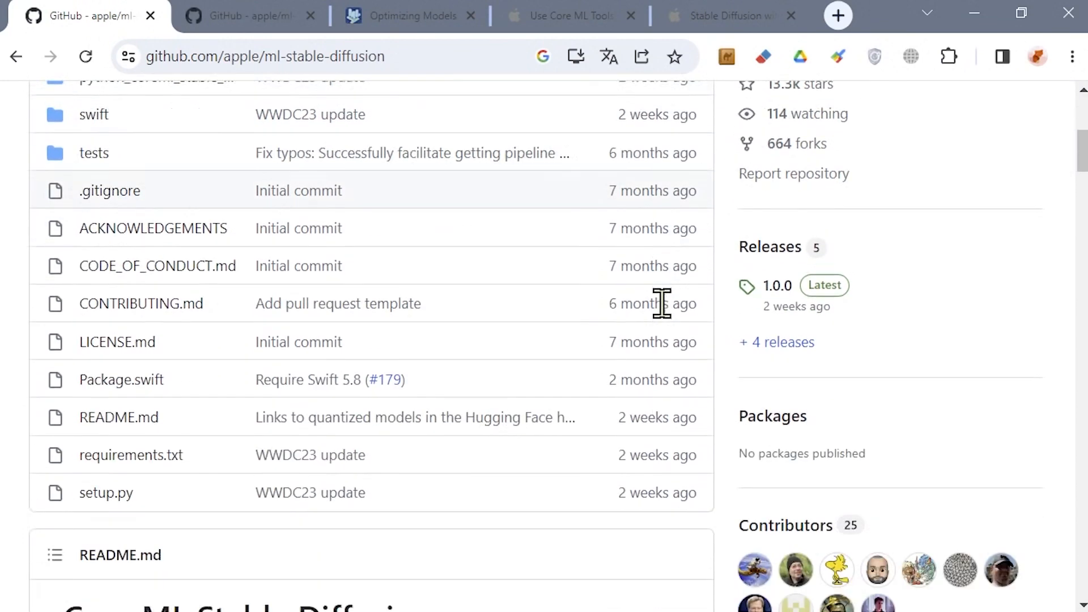
{"action": "scroll", "scroll_direction": "down", "scroll_amount": 3}
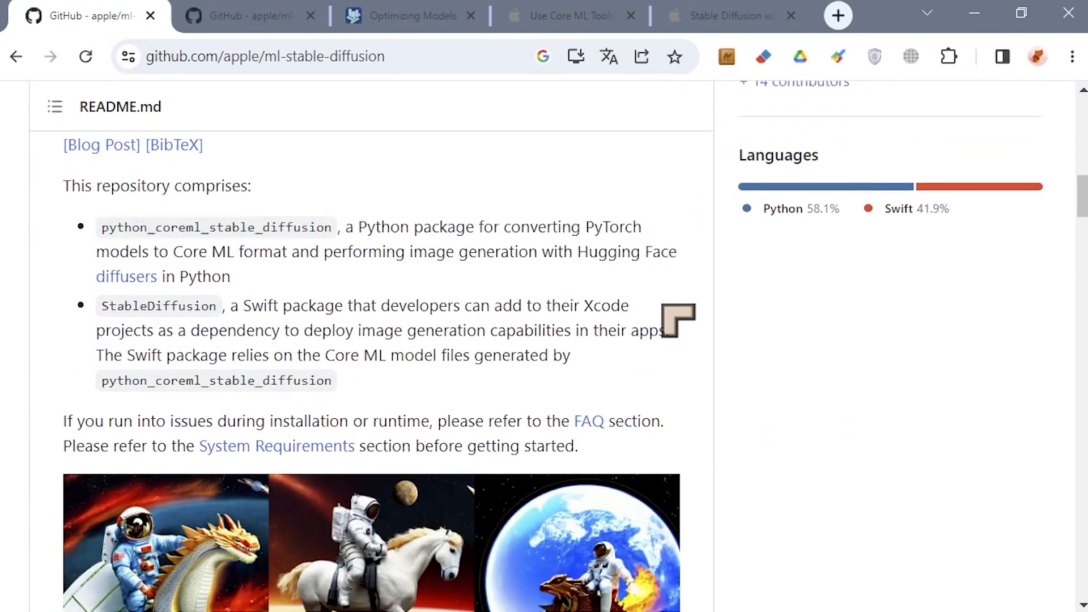
{"action": "scroll", "scroll_direction": "down", "scroll_amount": 3}
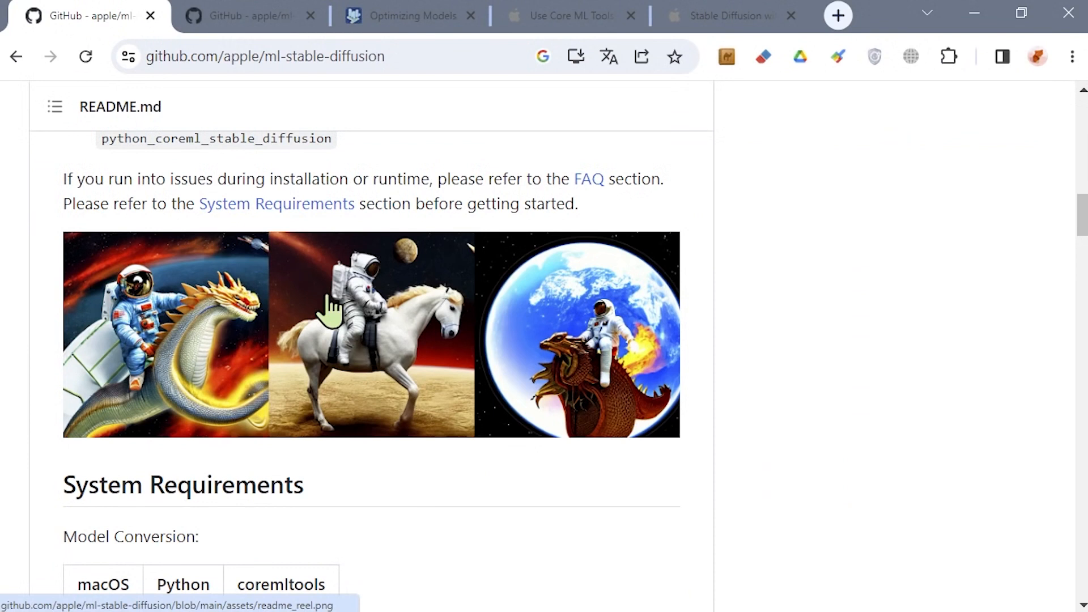
{"action": "scroll", "scroll_direction": "down", "scroll_amount": 3}
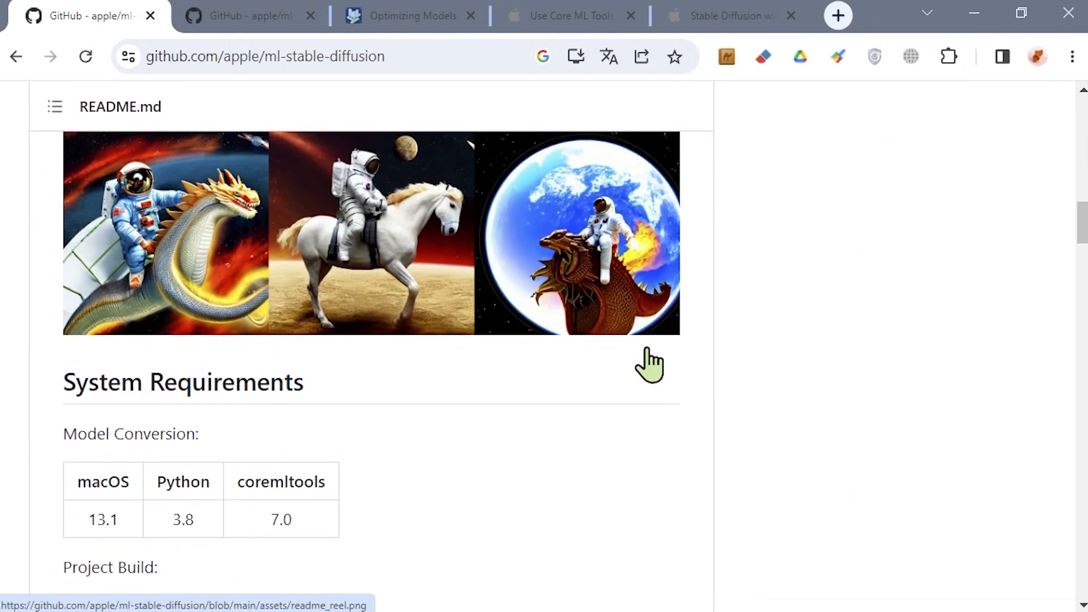
{"action": "scroll", "scroll_direction": "down", "scroll_amount": 3}
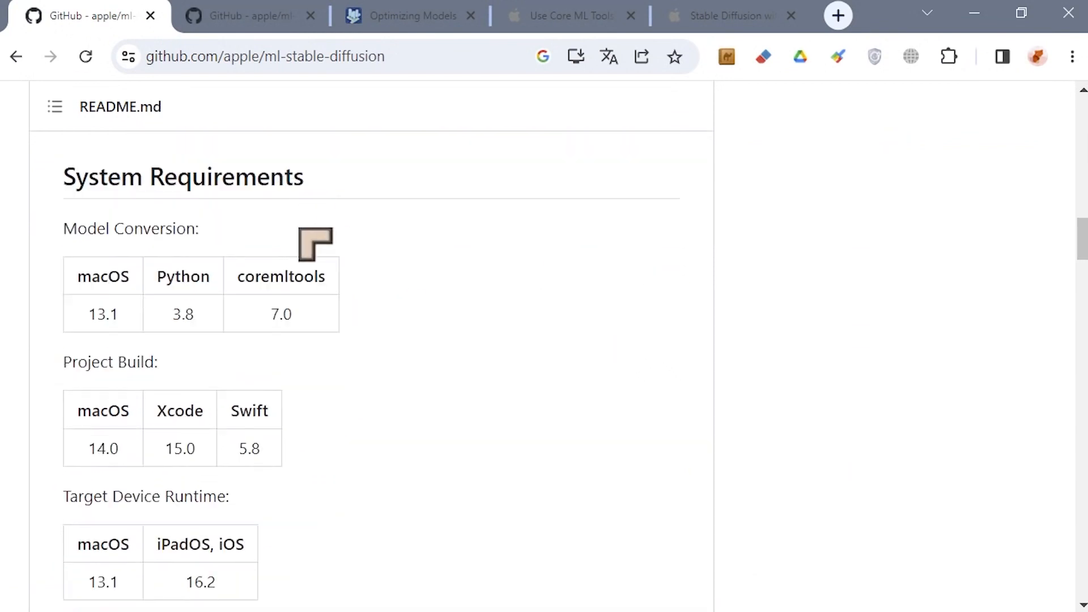
{"action": "mouse_move", "coordinate": [221, 403]}
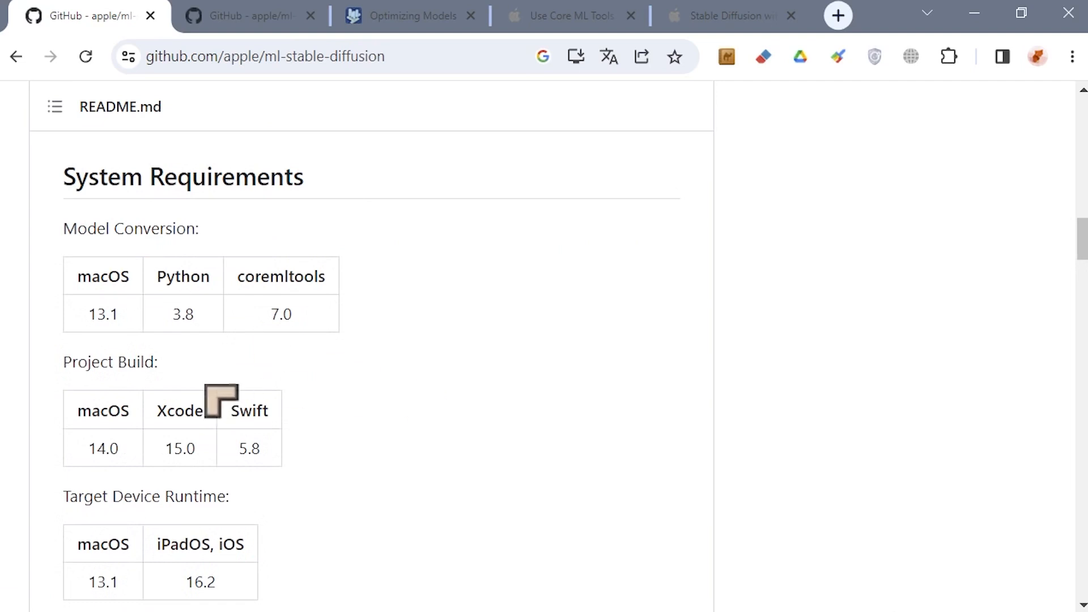
{"action": "scroll", "scroll_direction": "down", "scroll_amount": 3}
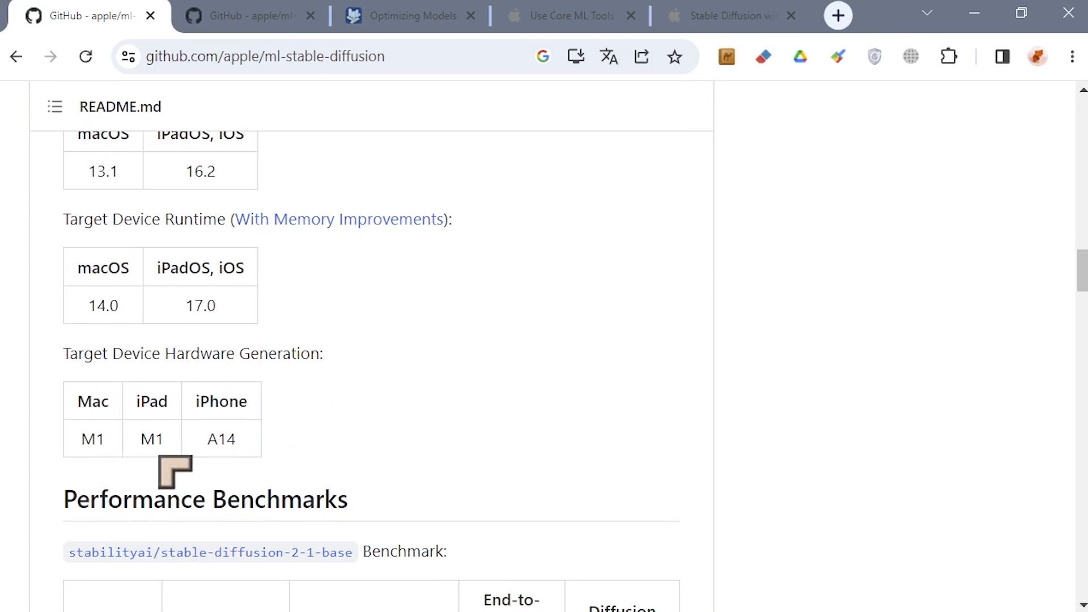
{"action": "mouse_move", "coordinate": [177, 476]}
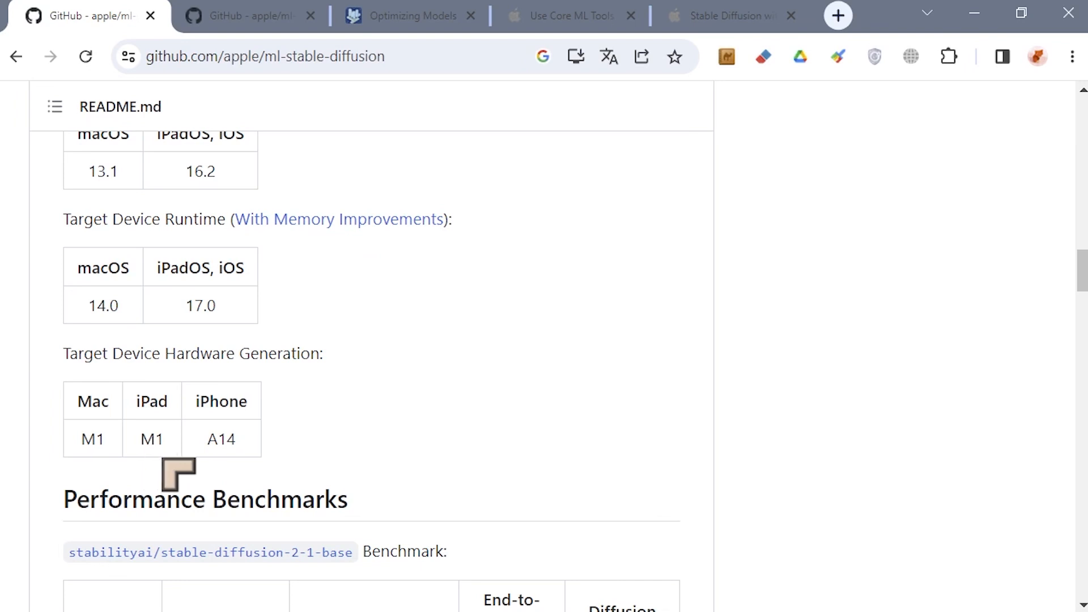
{"action": "mouse_move", "coordinate": [420, 467]}
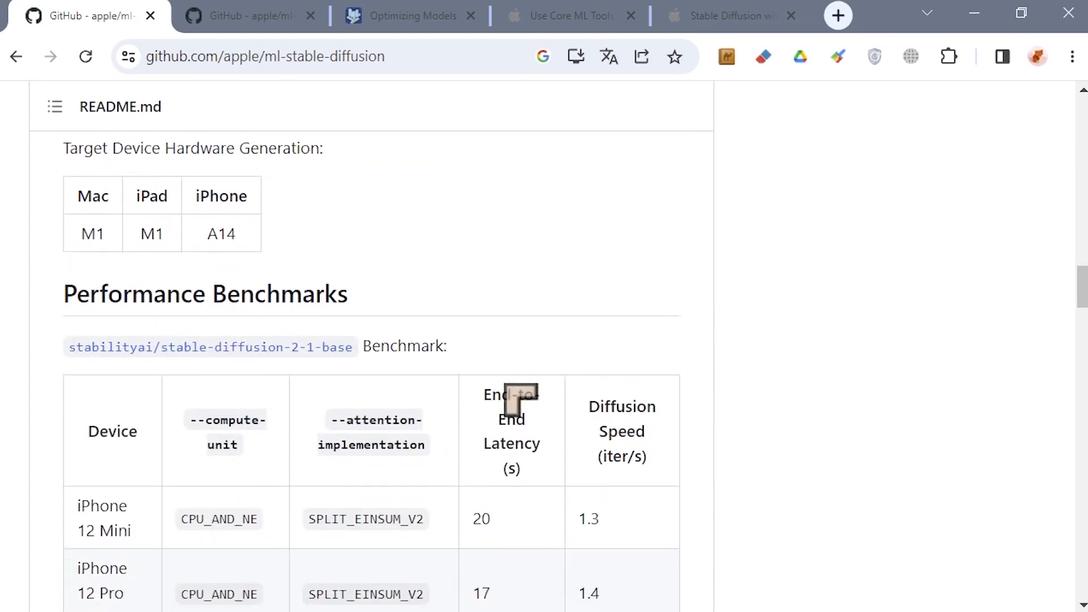
- Scroll the benchmark table from iPhone 12 Mini through Mac Studio (M2 Ultra) into Weight Compression
{"action": "scroll", "scroll_direction": "down", "scroll_amount": 3}
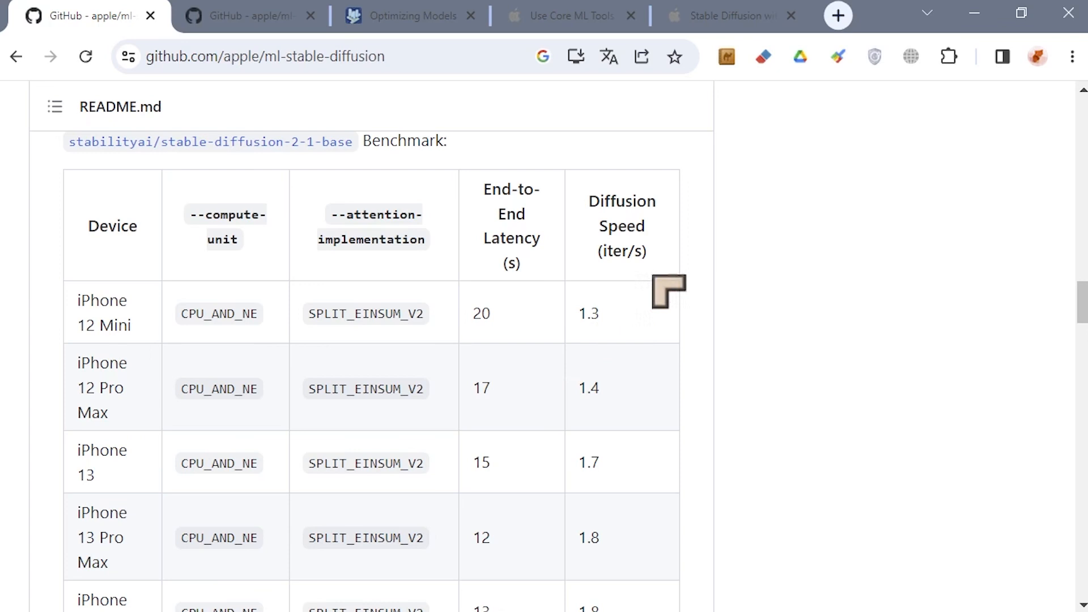
{"action": "mouse_move", "coordinate": [595, 319]}
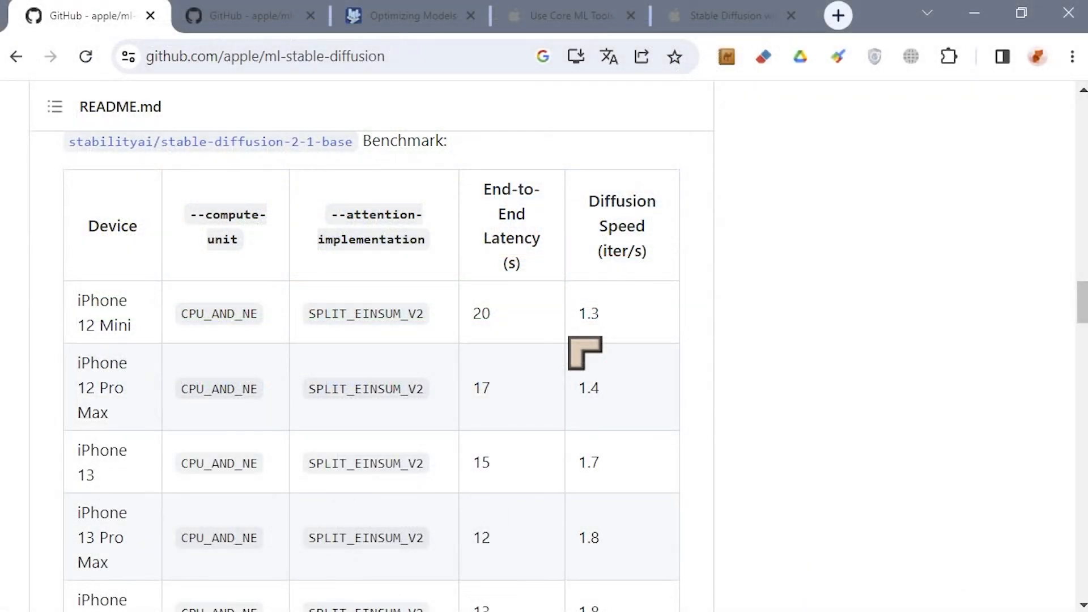
{"action": "mouse_move", "coordinate": [635, 371]}
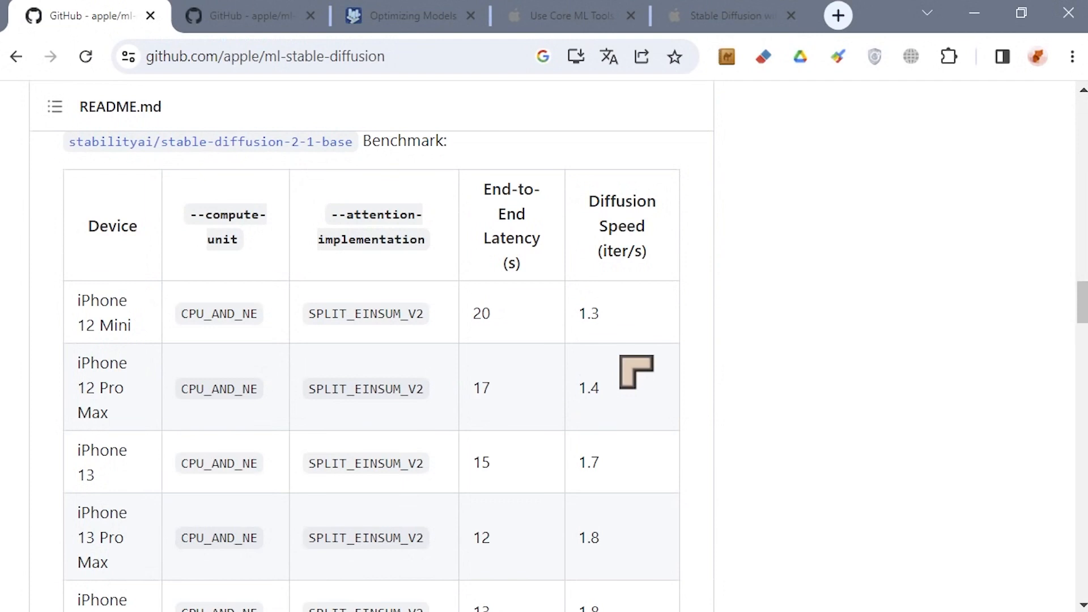
{"action": "mouse_move", "coordinate": [608, 353]}
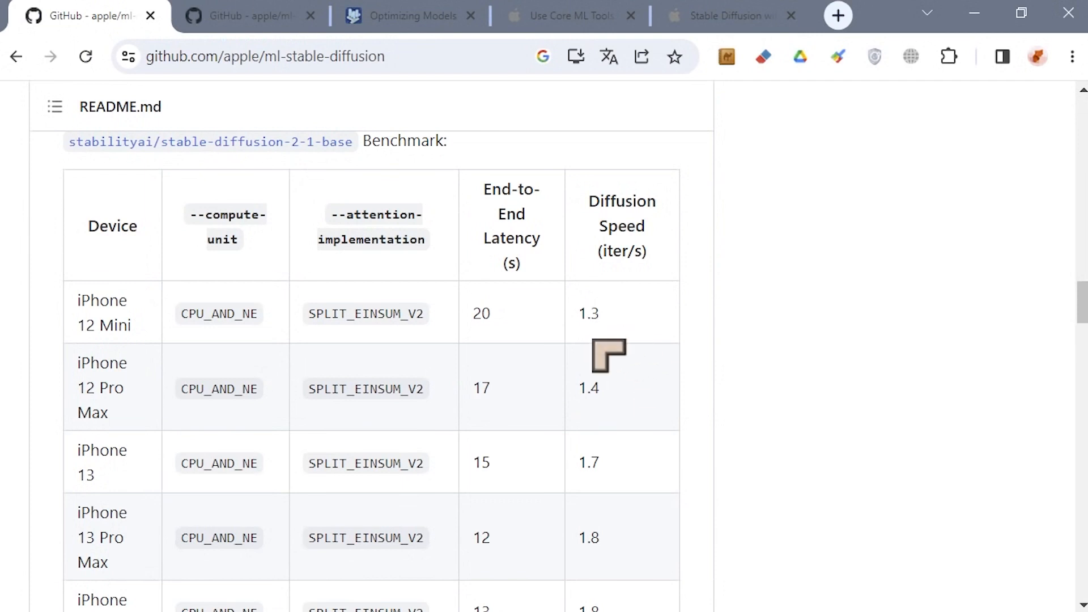
{"action": "scroll", "scroll_direction": "down", "scroll_amount": 3}
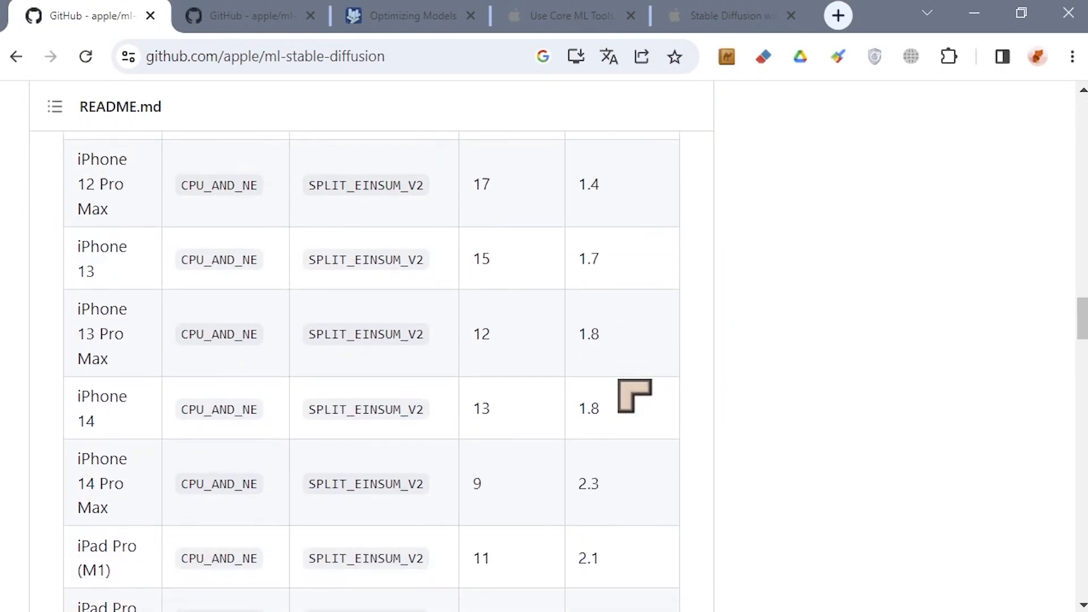
{"action": "scroll", "scroll_direction": "down", "scroll_amount": 3}
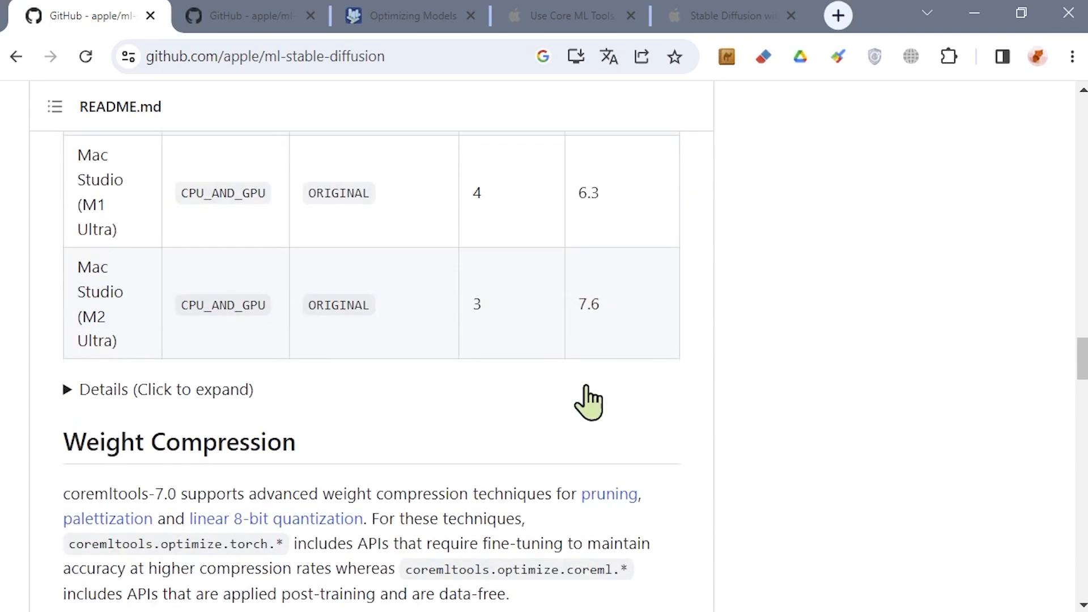
{"action": "scroll", "scroll_direction": "down", "scroll_amount": 3}
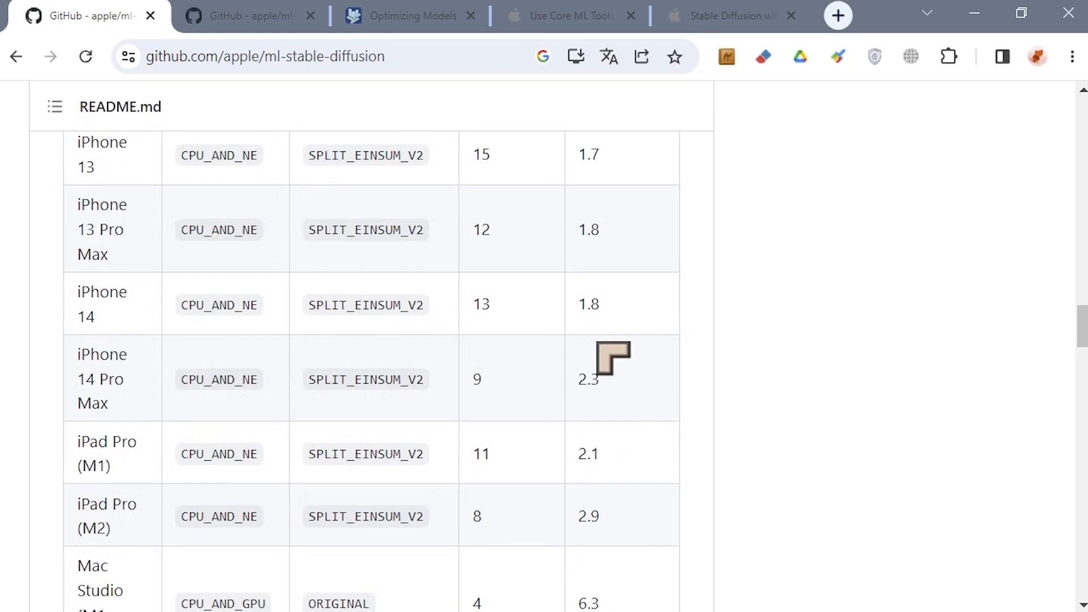
{"action": "scroll", "scroll_direction": "down", "scroll_amount": 3}
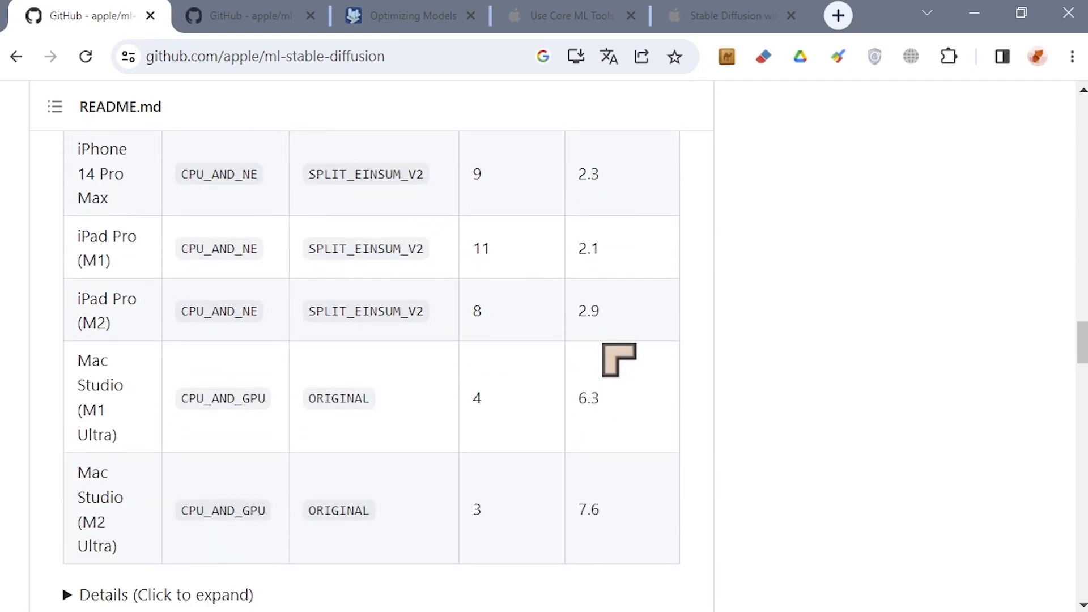
{"action": "scroll", "scroll_direction": "down", "scroll_amount": 3}
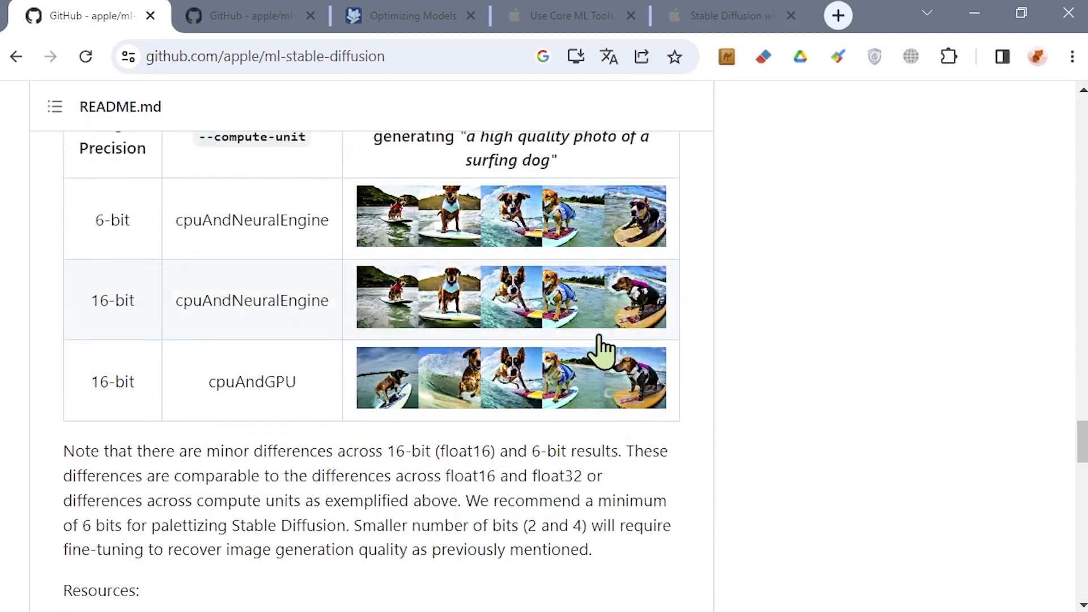
{"action": "scroll", "scroll_direction": "down", "scroll_amount": 3}
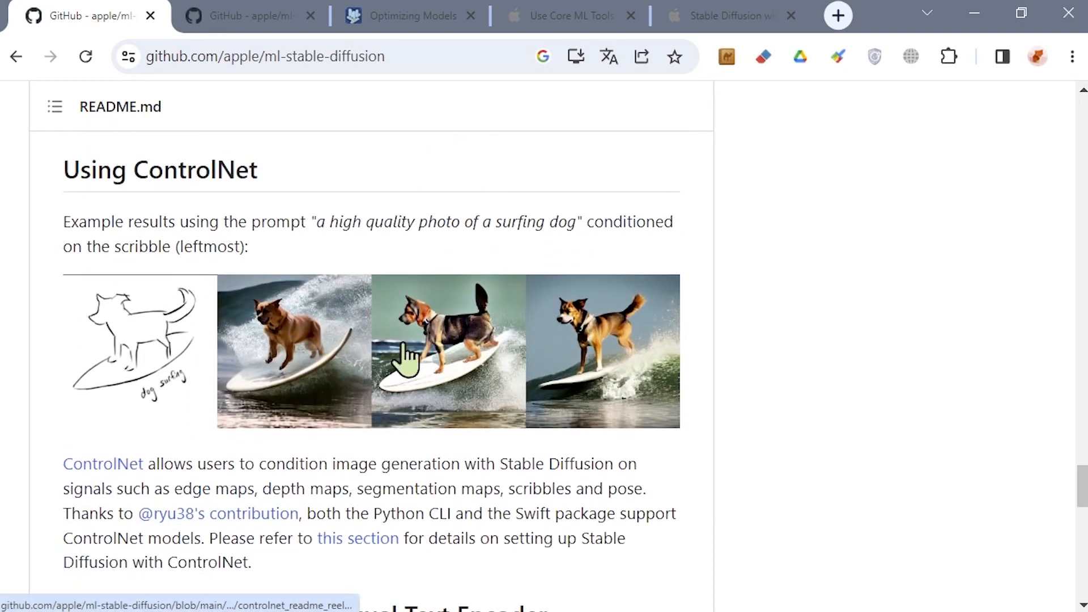
{"action": "mouse_move", "coordinate": [618, 368]}
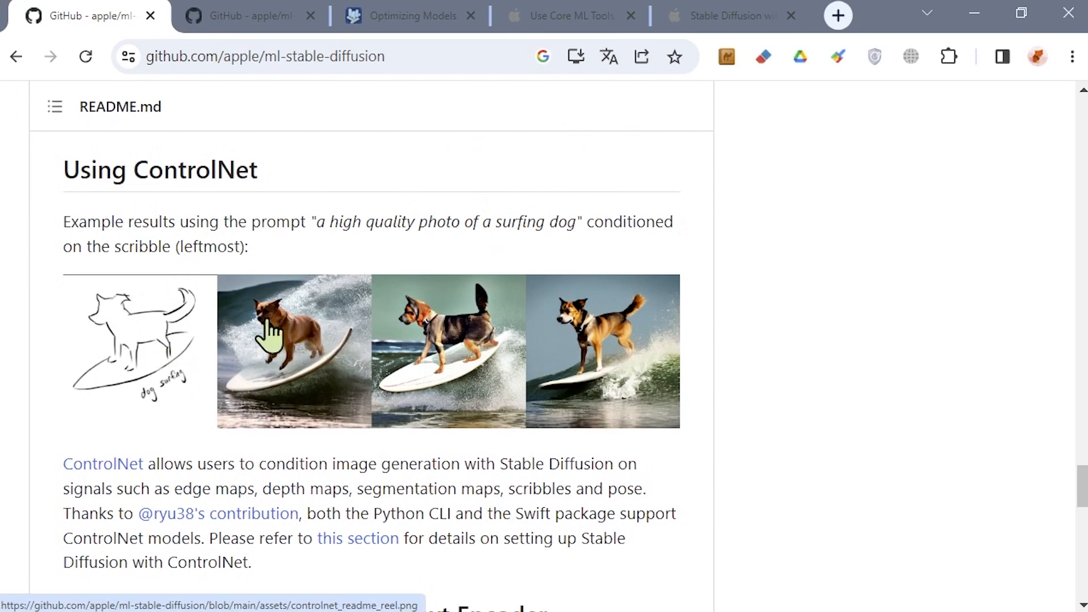
{"action": "mouse_move", "coordinate": [460, 367]}
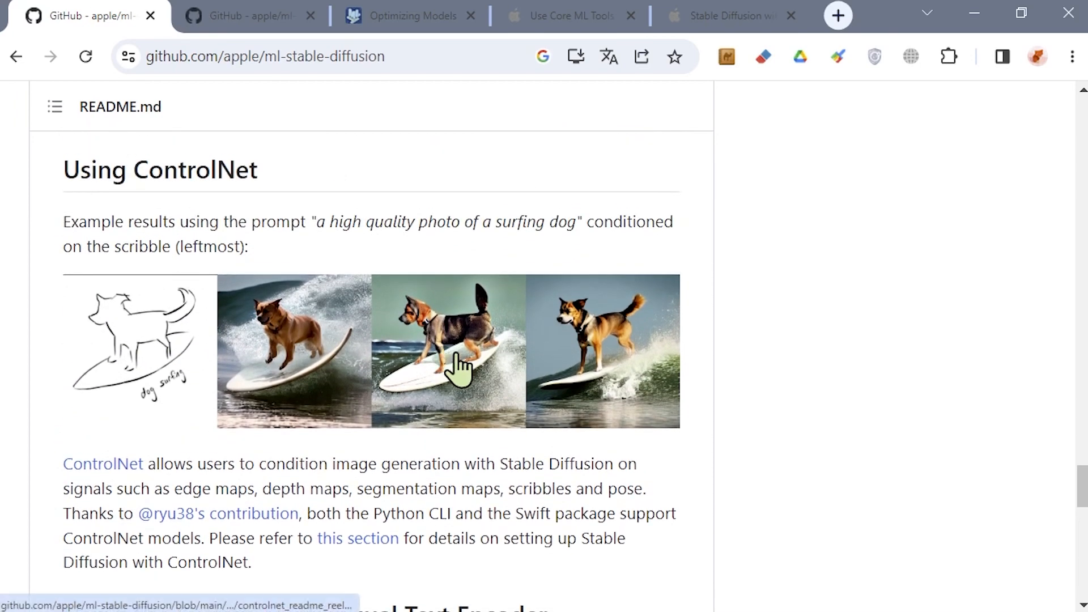
{"action": "scroll", "scroll_direction": "down", "scroll_amount": 3}
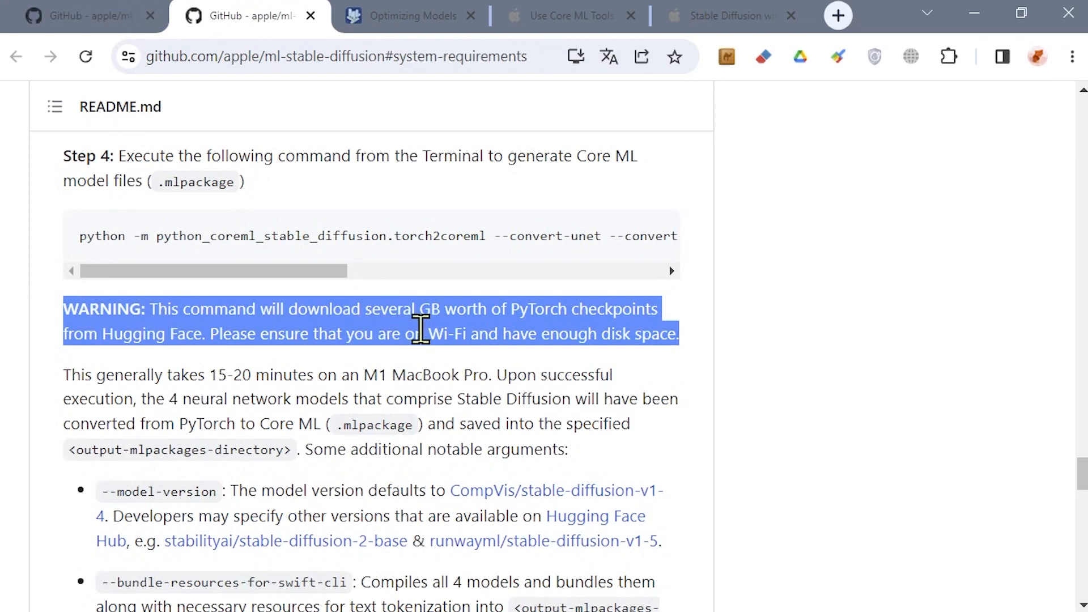
{"action": "mouse_move", "coordinate": [618, 334]}
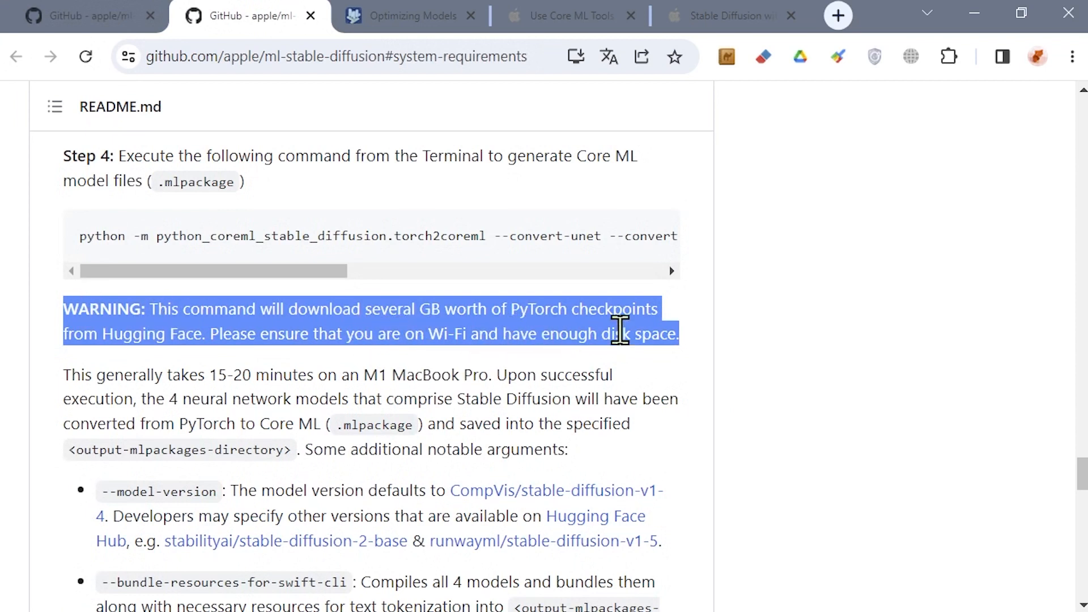
{"action": "mouse_move", "coordinate": [299, 368]}
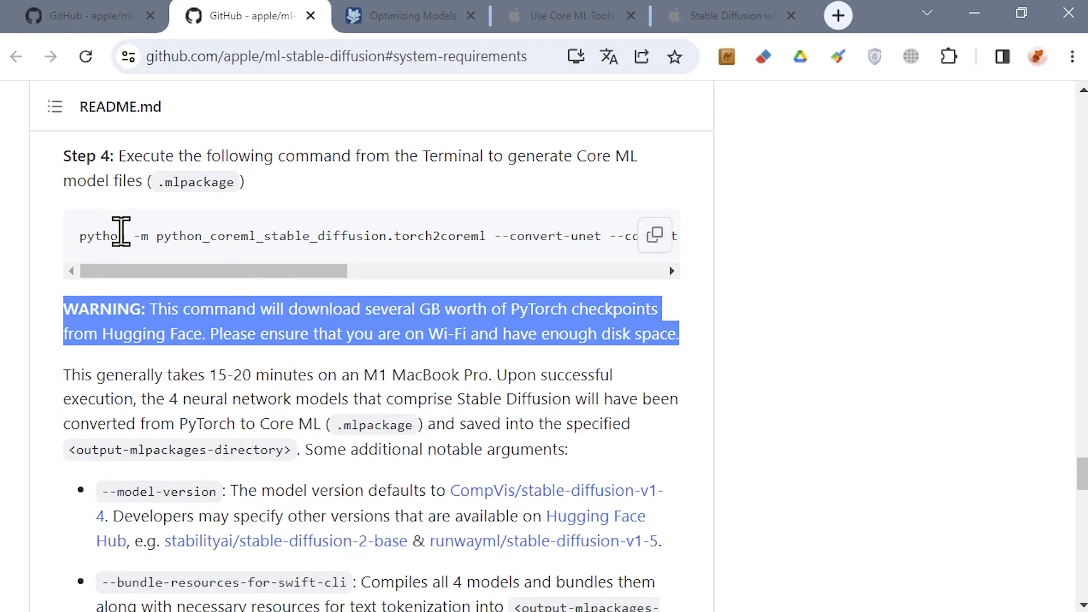
{"action": "mouse_move", "coordinate": [547, 324]}
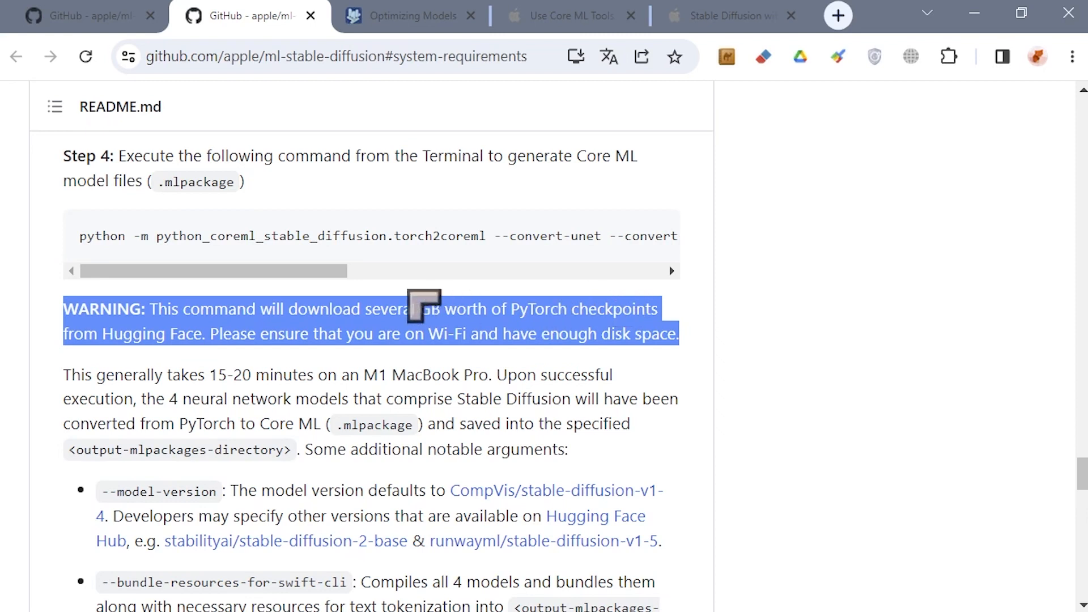
{"action": "mouse_move", "coordinate": [450, 318]}
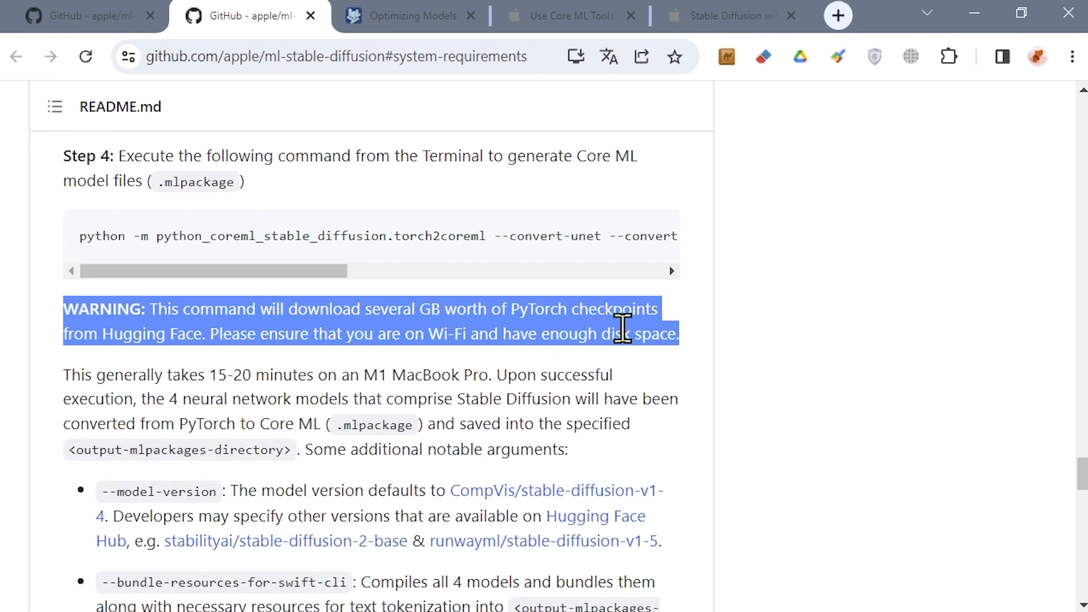
{"action": "mouse_move", "coordinate": [574, 331]}
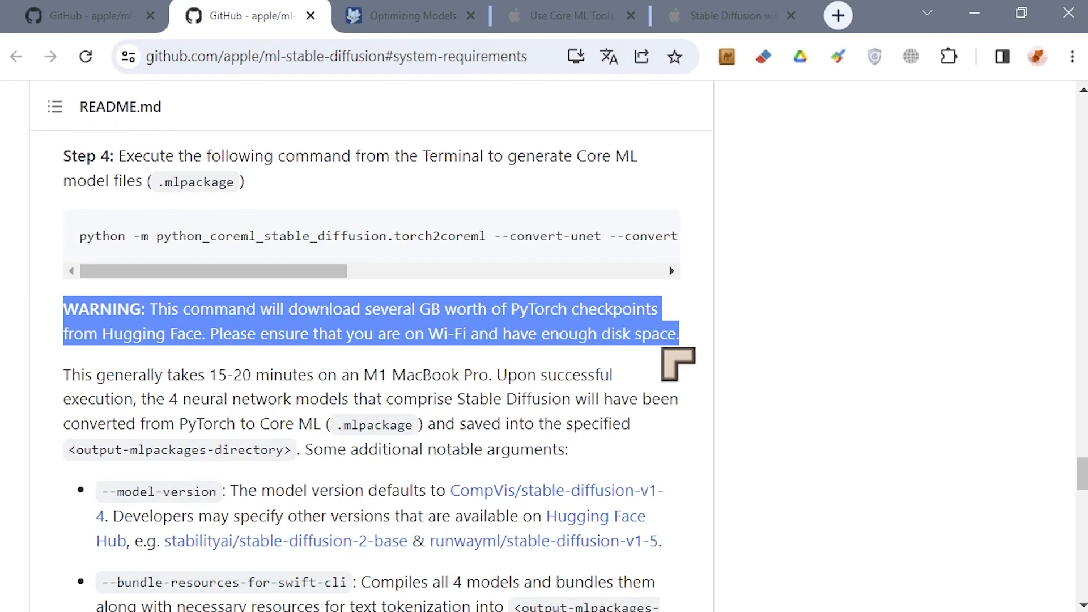
{"action": "mouse_move", "coordinate": [712, 350]}
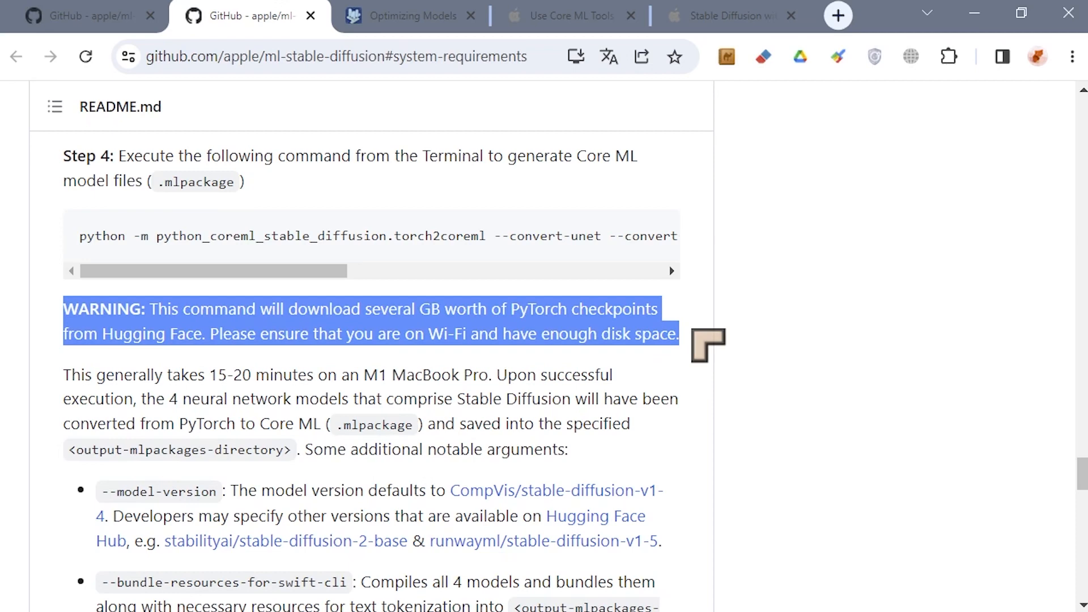
{"action": "mouse_move", "coordinate": [634, 287]}
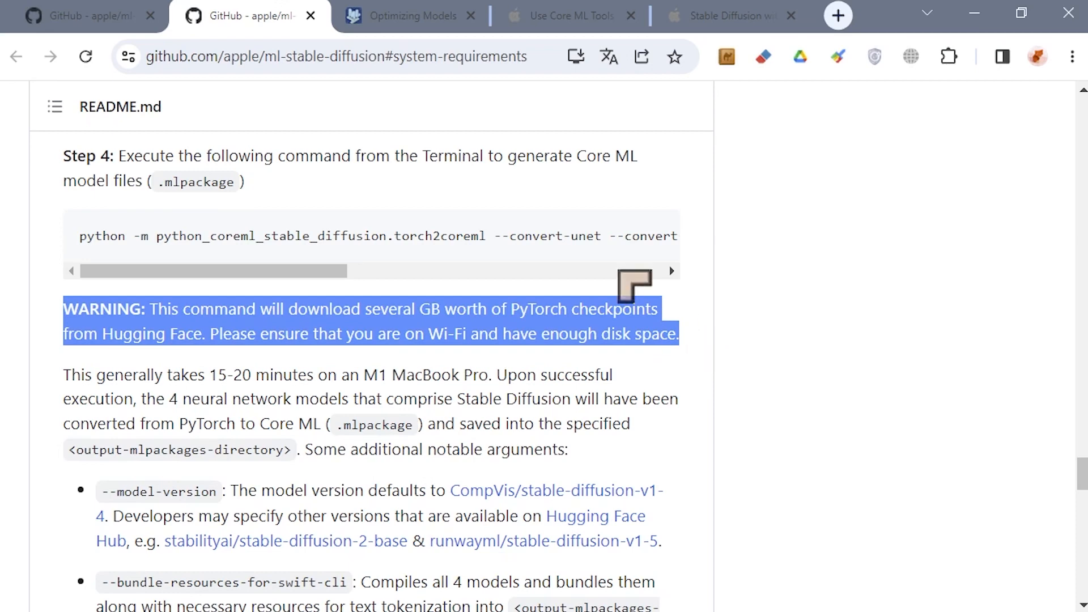
- Read the WWDC23 Core ML Tools video Overview, then switch to the Optimizing Models docs
{"action": "left_click", "coordinate": [409, 15]}
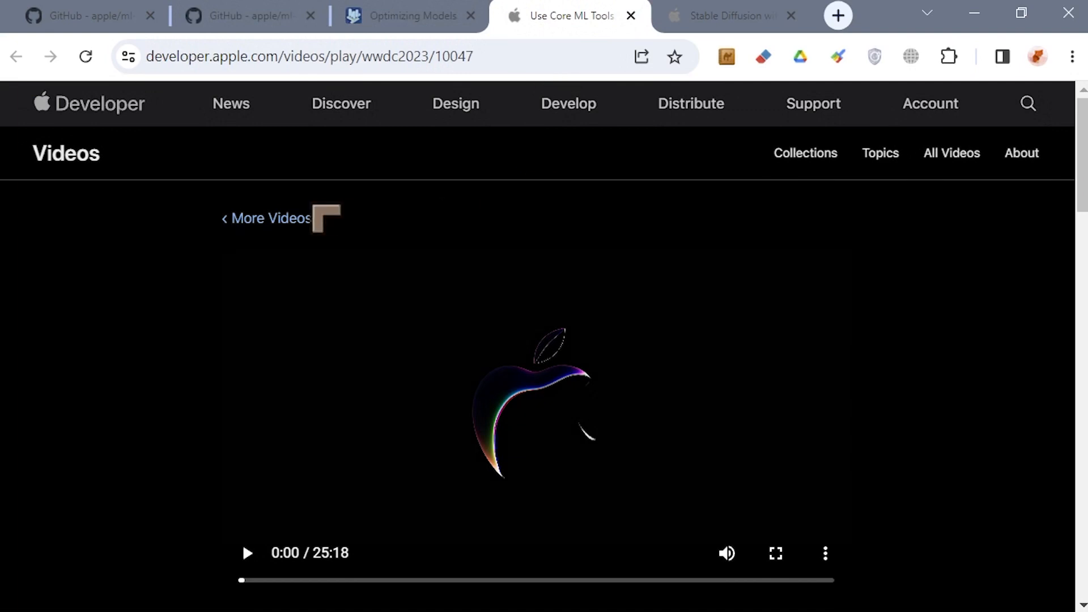
{"action": "scroll", "scroll_direction": "down", "scroll_amount": 3}
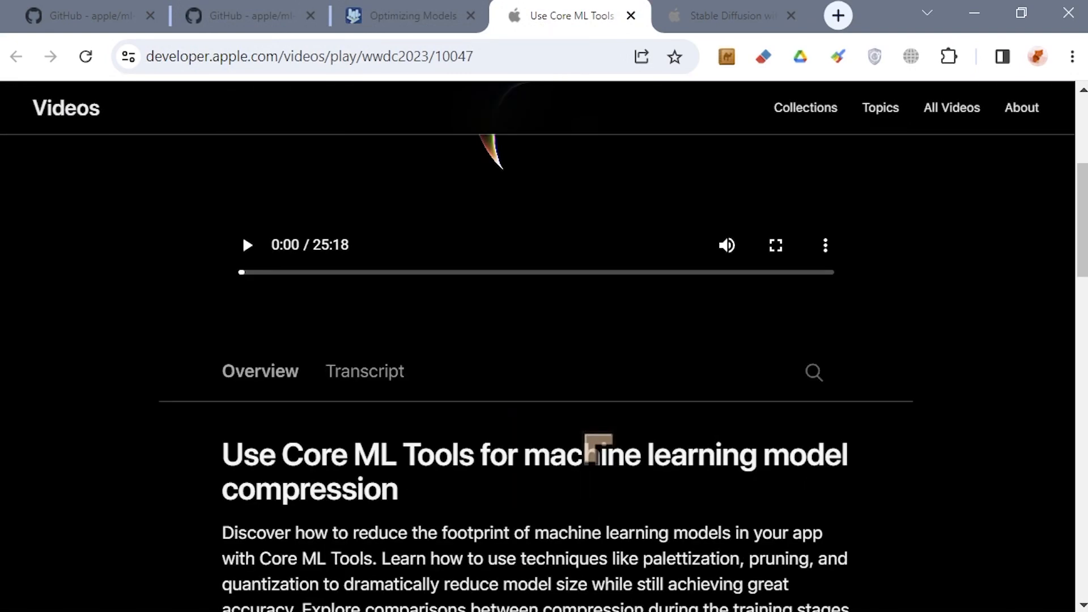
{"action": "scroll", "scroll_direction": "down", "scroll_amount": 3}
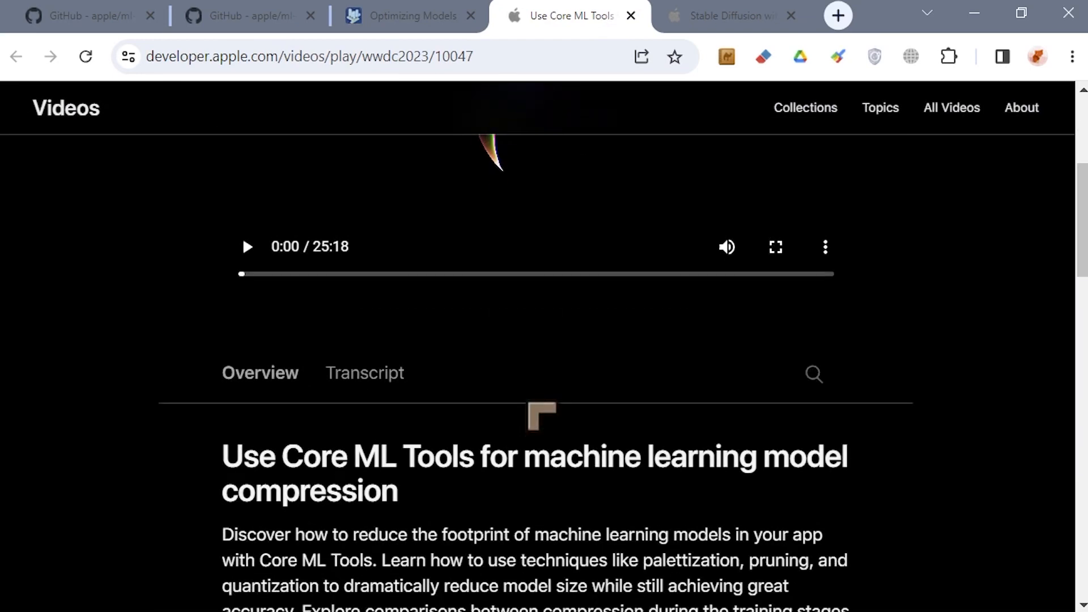
{"action": "scroll", "scroll_direction": "down", "scroll_amount": 3}
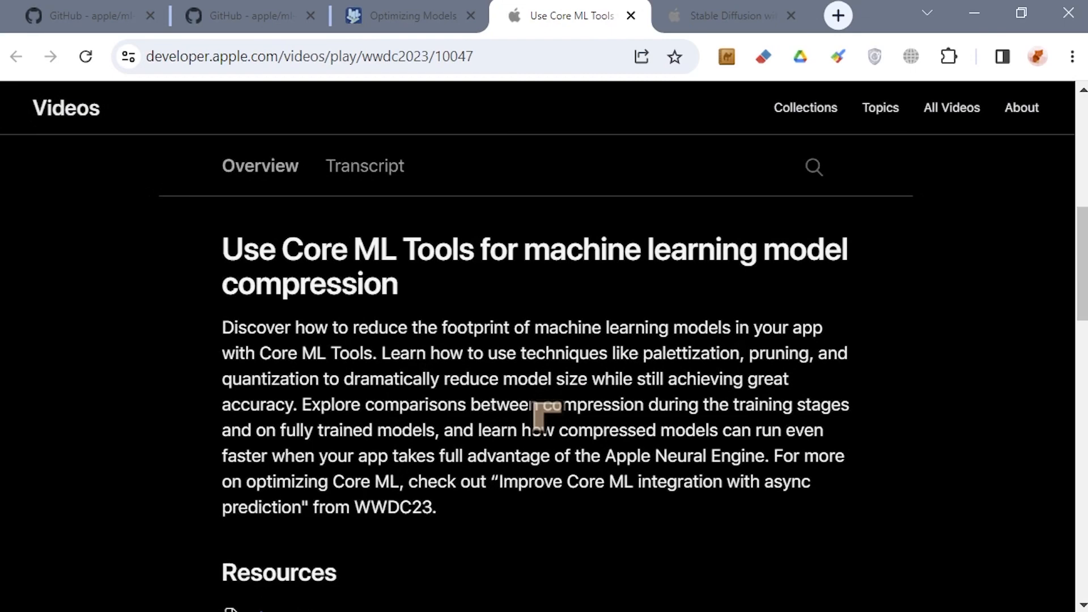
{"action": "scroll", "scroll_direction": "down", "scroll_amount": 3}
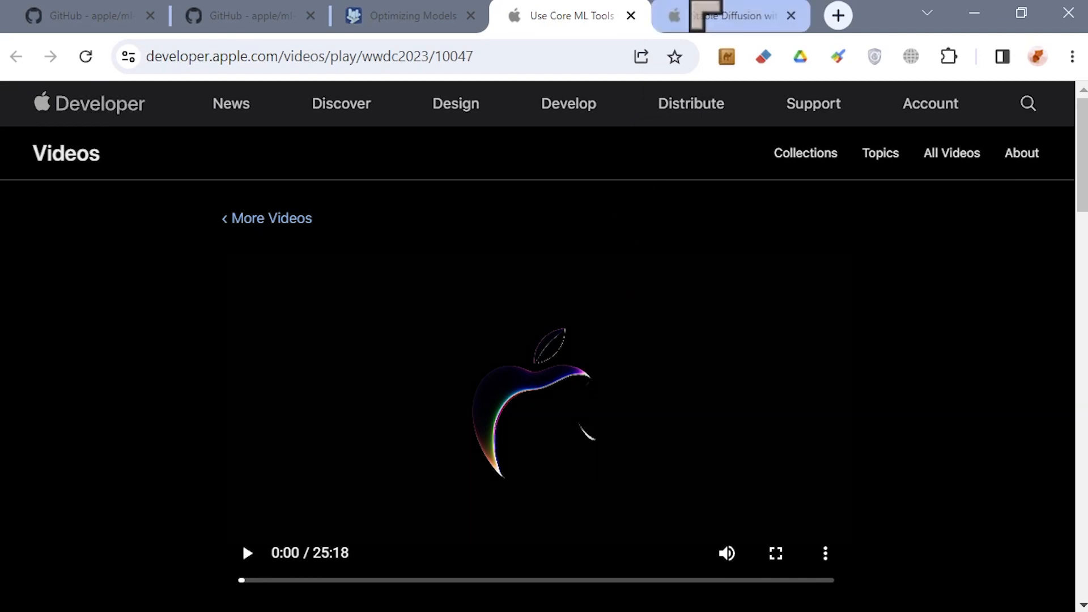
{"action": "left_click", "coordinate": [409, 15]}
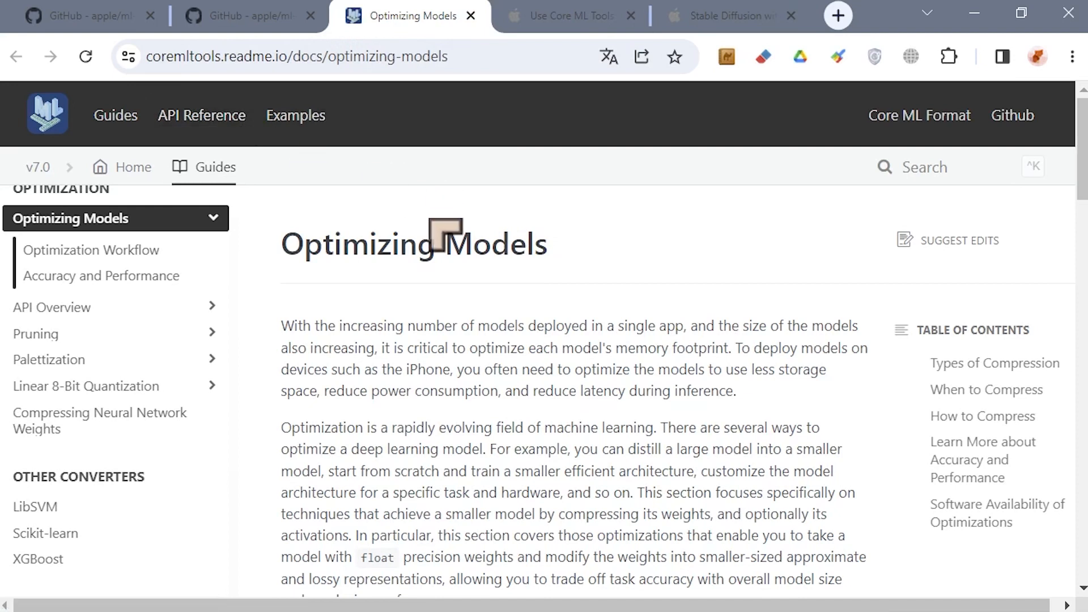
{"action": "mouse_move", "coordinate": [420, 283]}
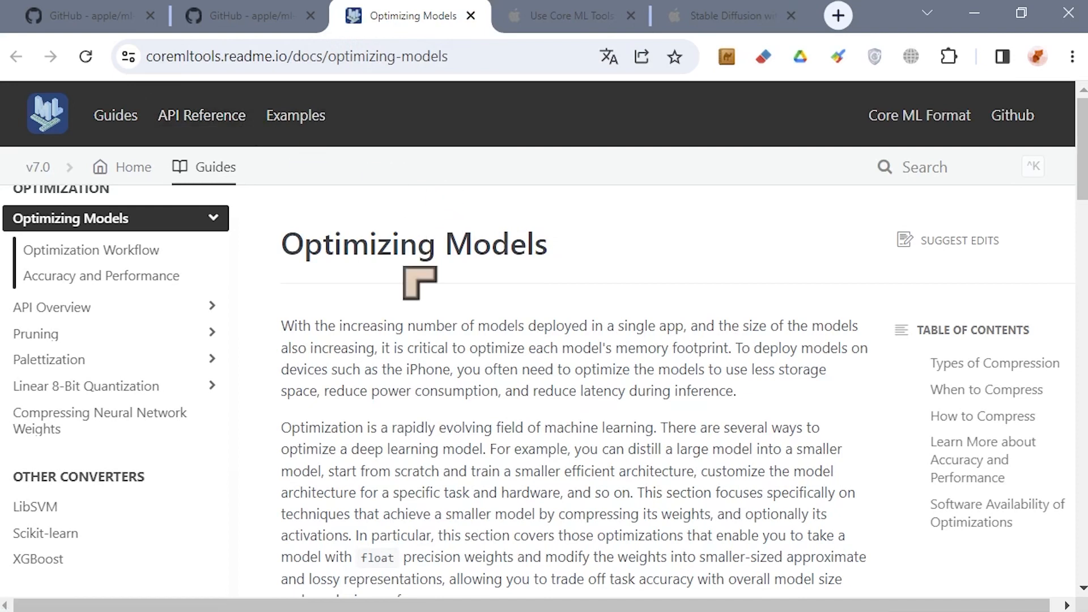